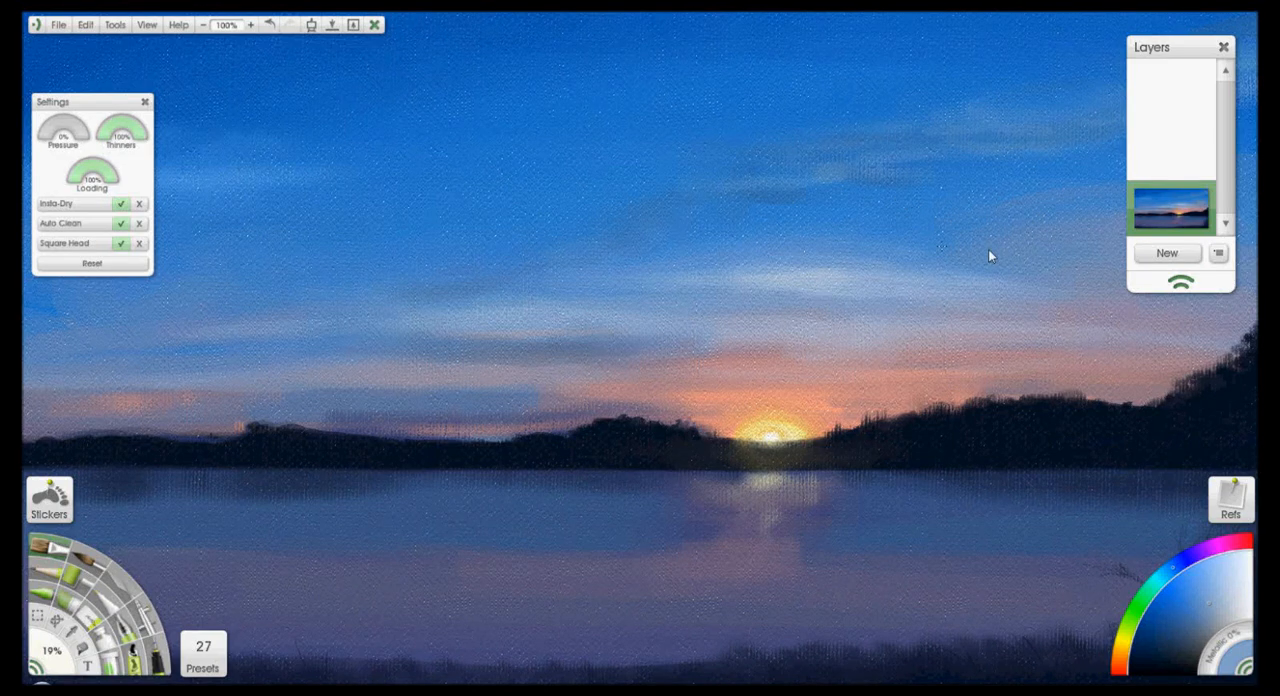
mouse_move(680, 440)
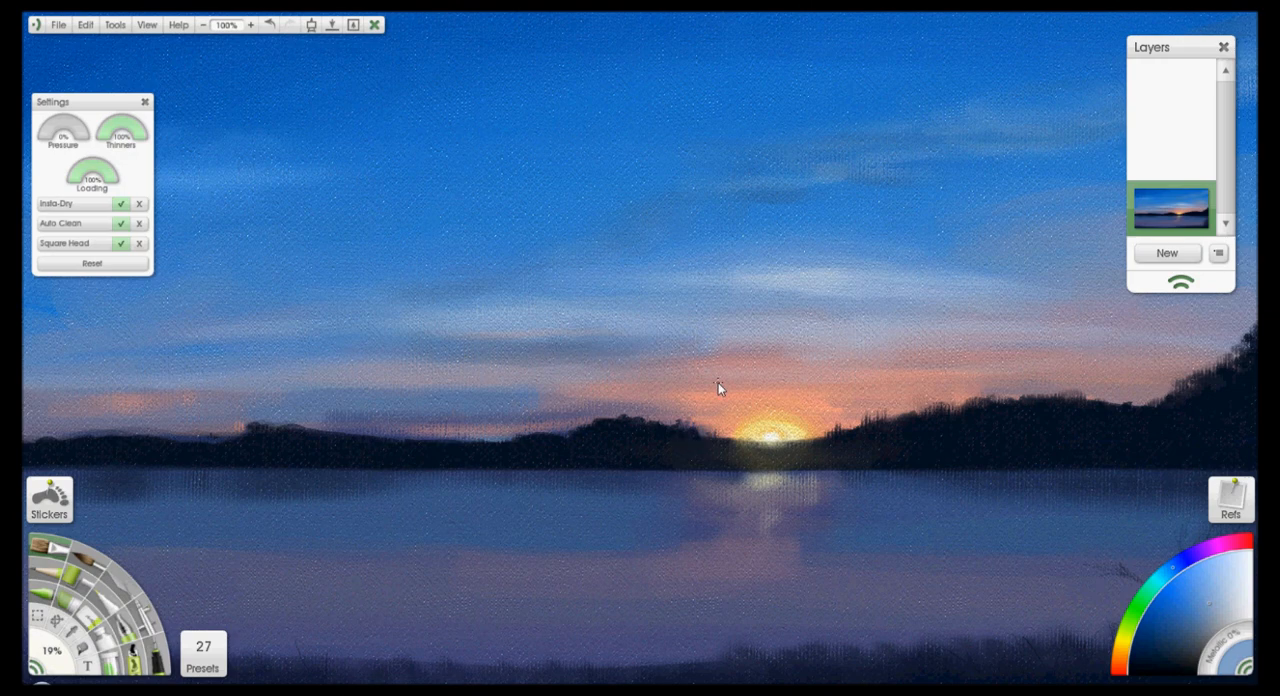
Drag the Layers panel from the top-right corner toward the screen centre.
drag(1180, 47, 837, 66)
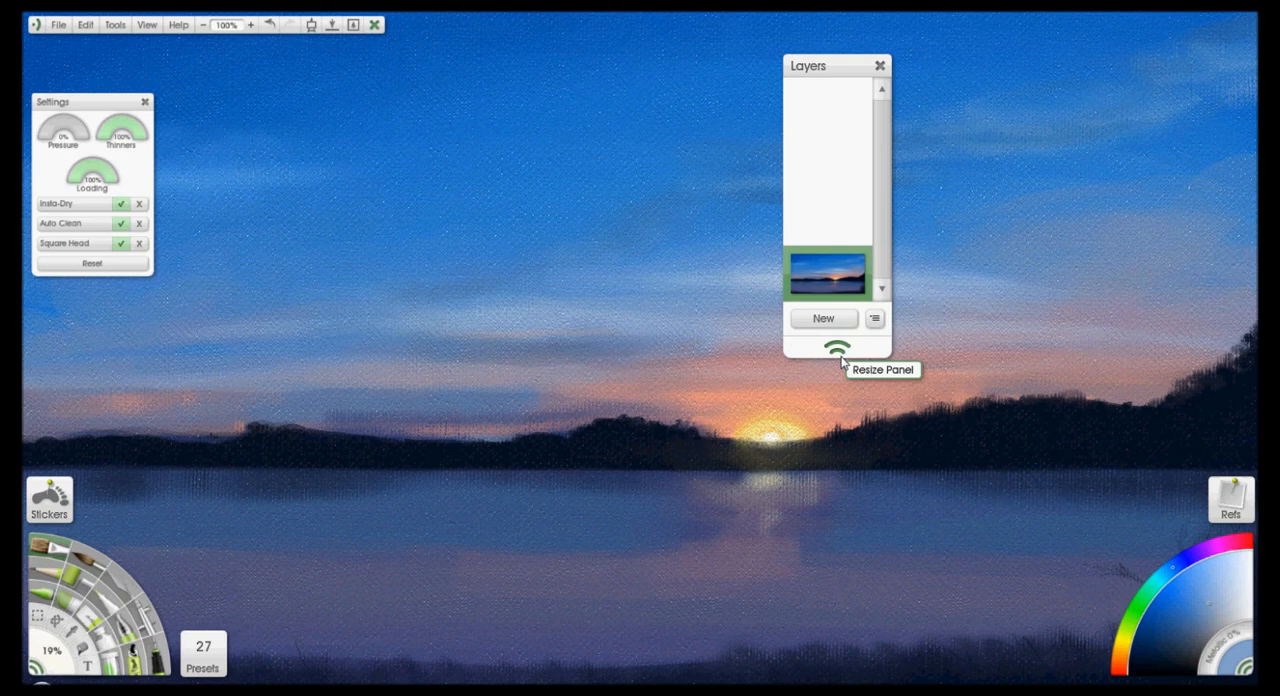
mouse_move(835, 198)
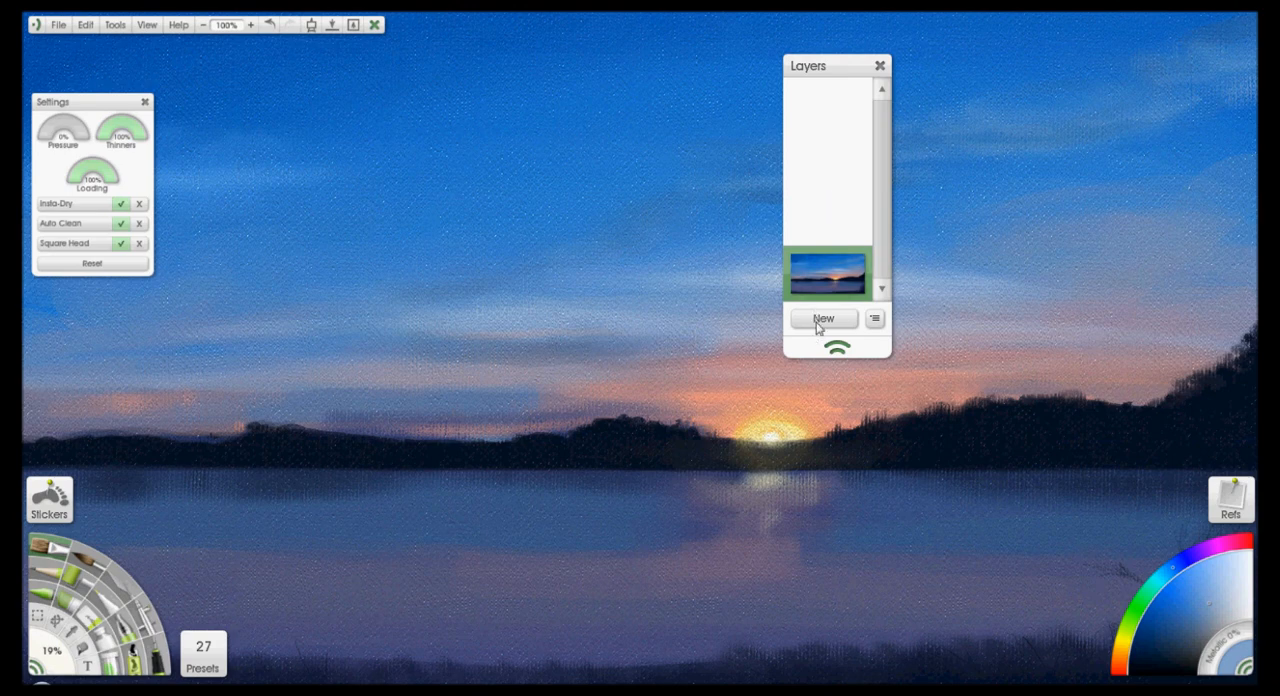
Enlarge the Layers panel to full screen height and add several new empty layers.
drag(836, 65, 660, 10)
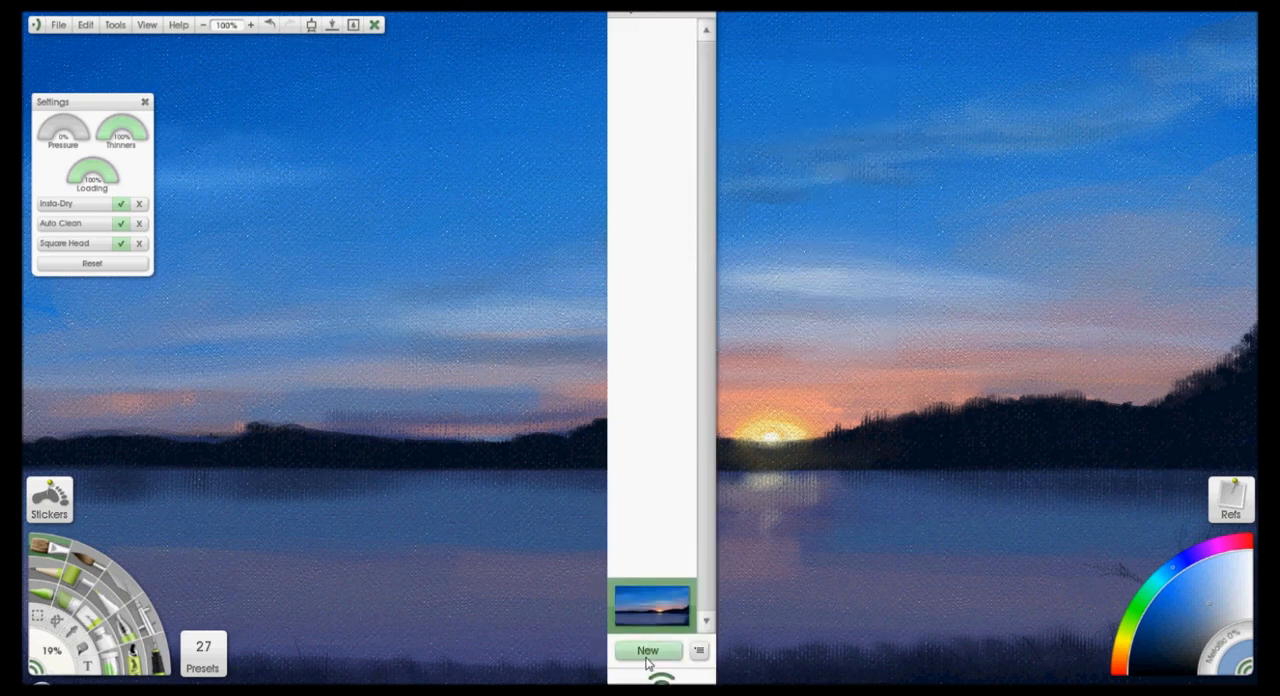
click(647, 651)
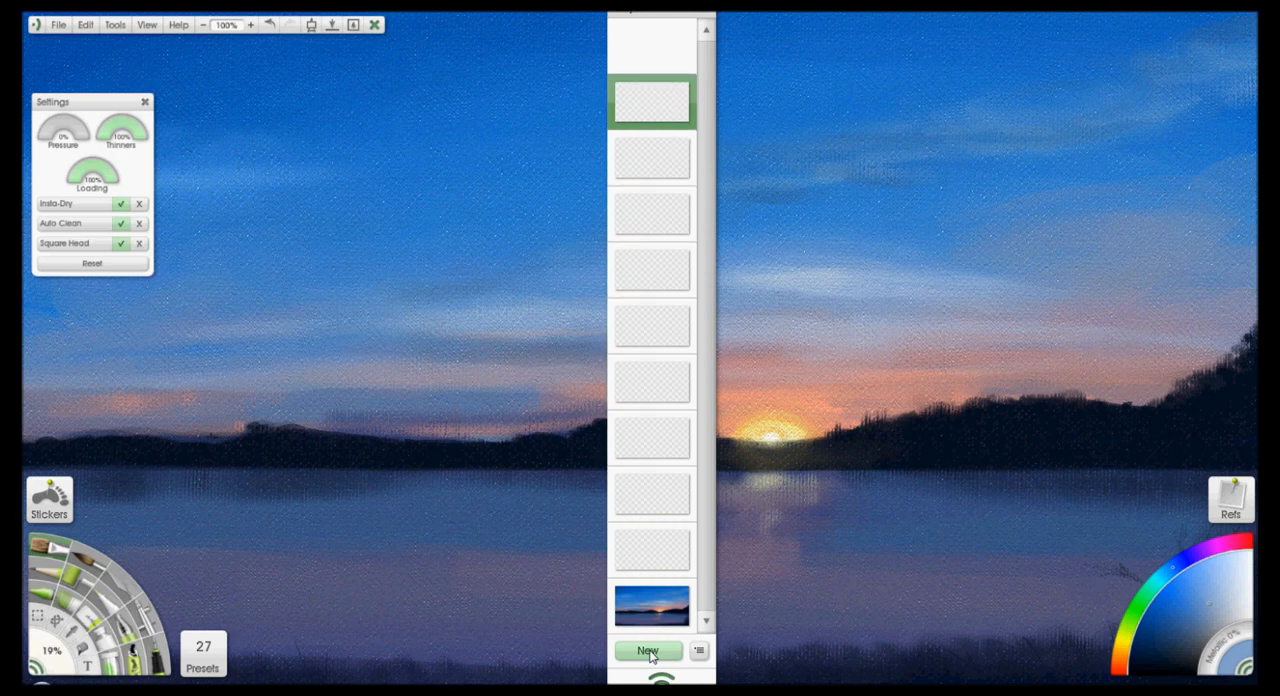
click(647, 651)
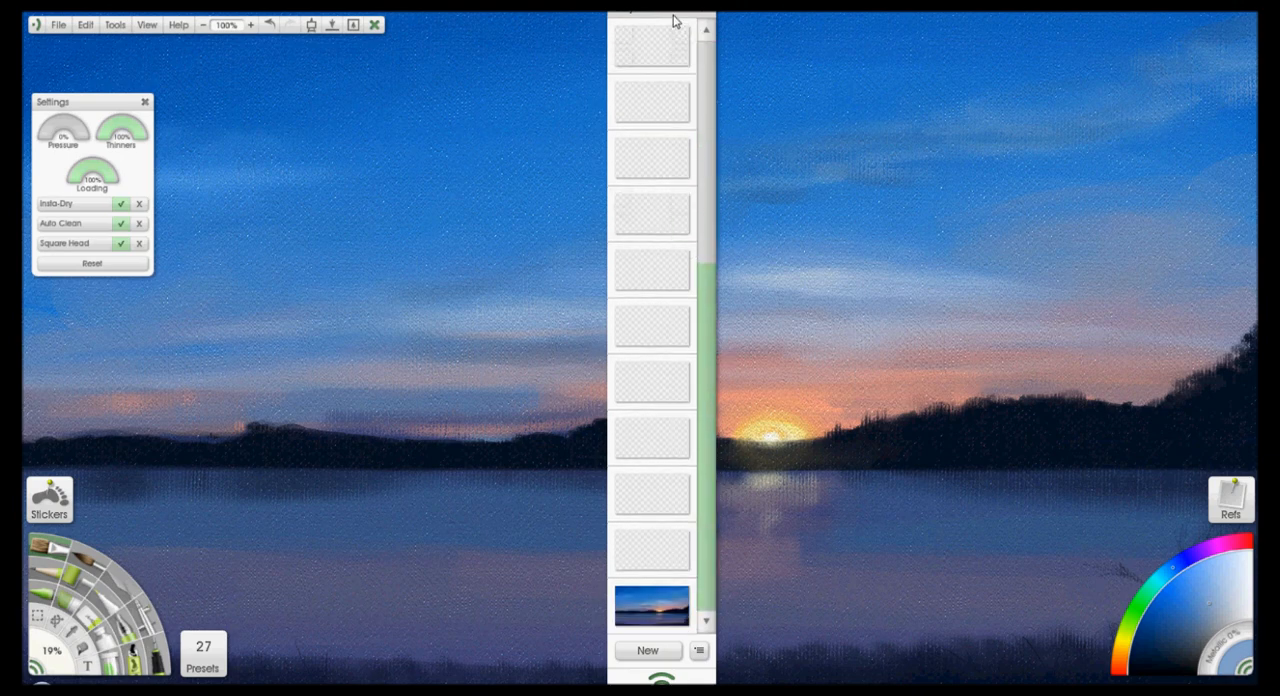
Scale the Layers panel up further so layer entries become oversized.
drag(660, 18, 700, 145)
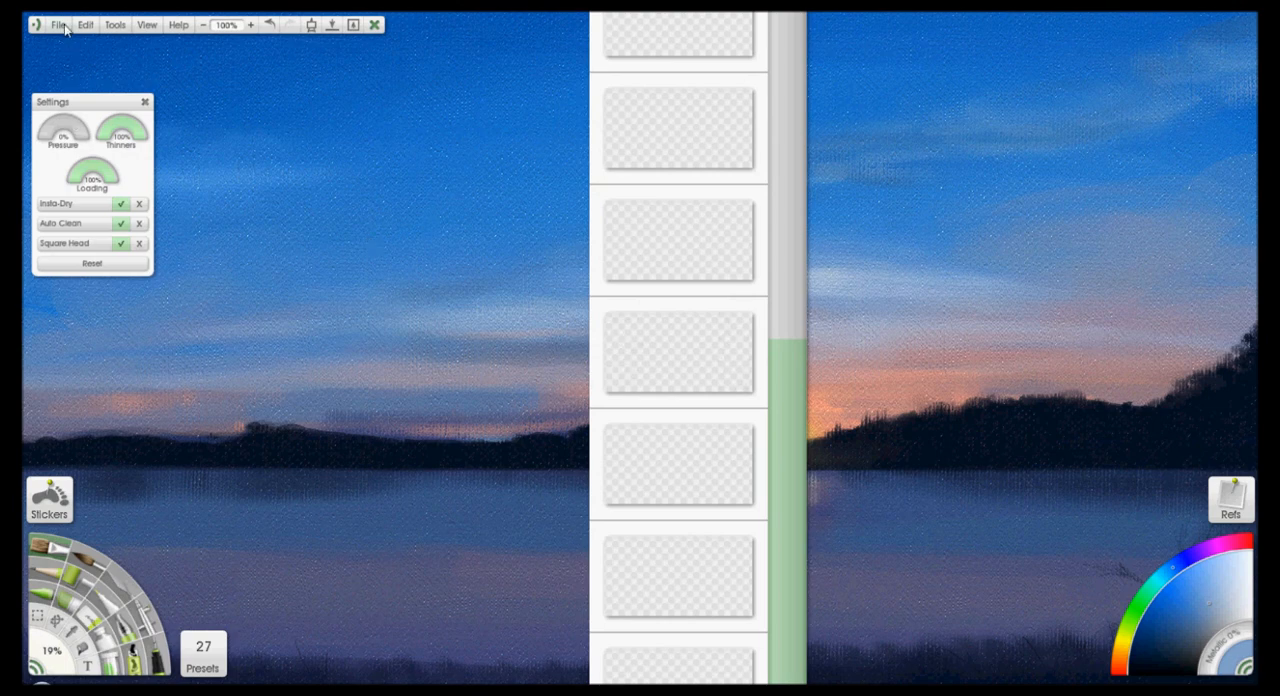
Create a new painting from the File menu, choosing Don't Save and confirming the default size.
click(58, 24)
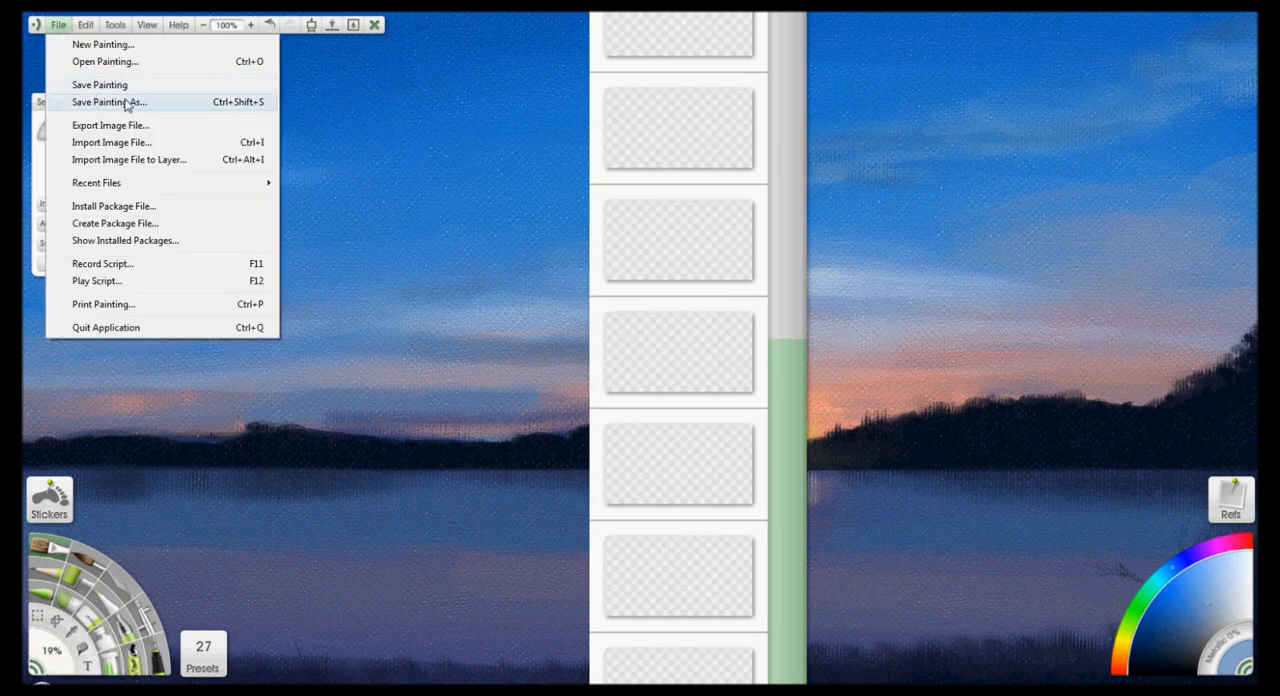
click(103, 44)
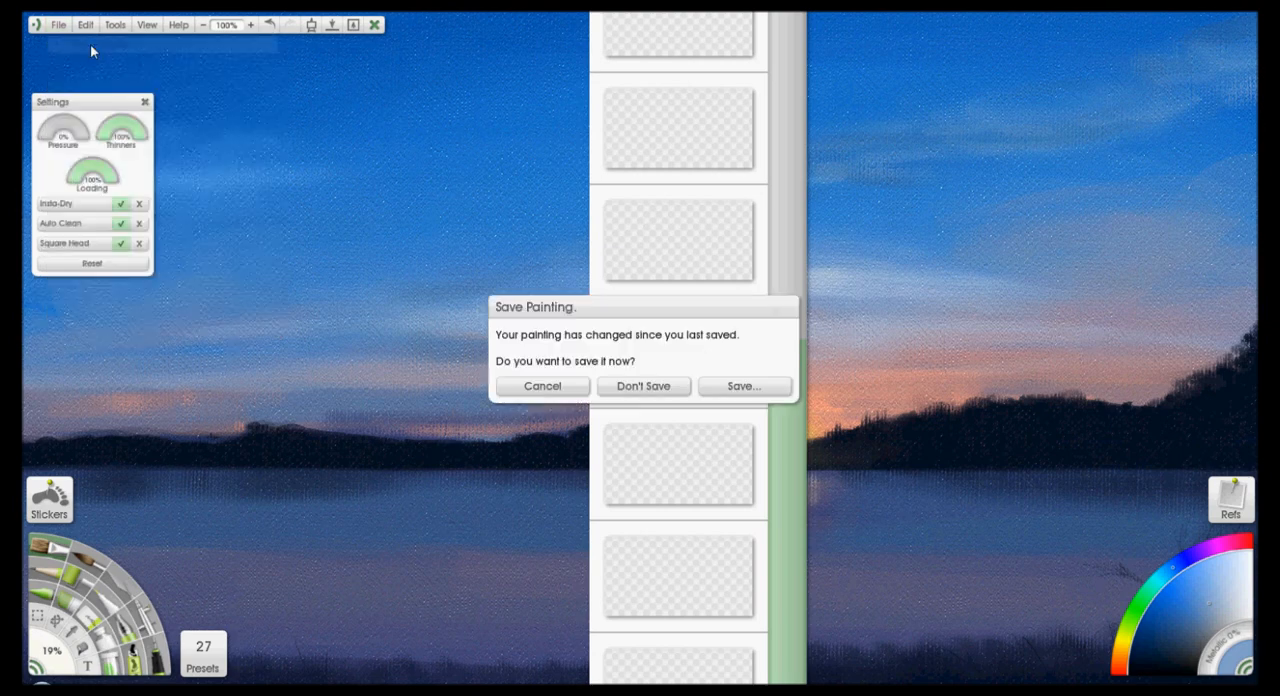
click(643, 386)
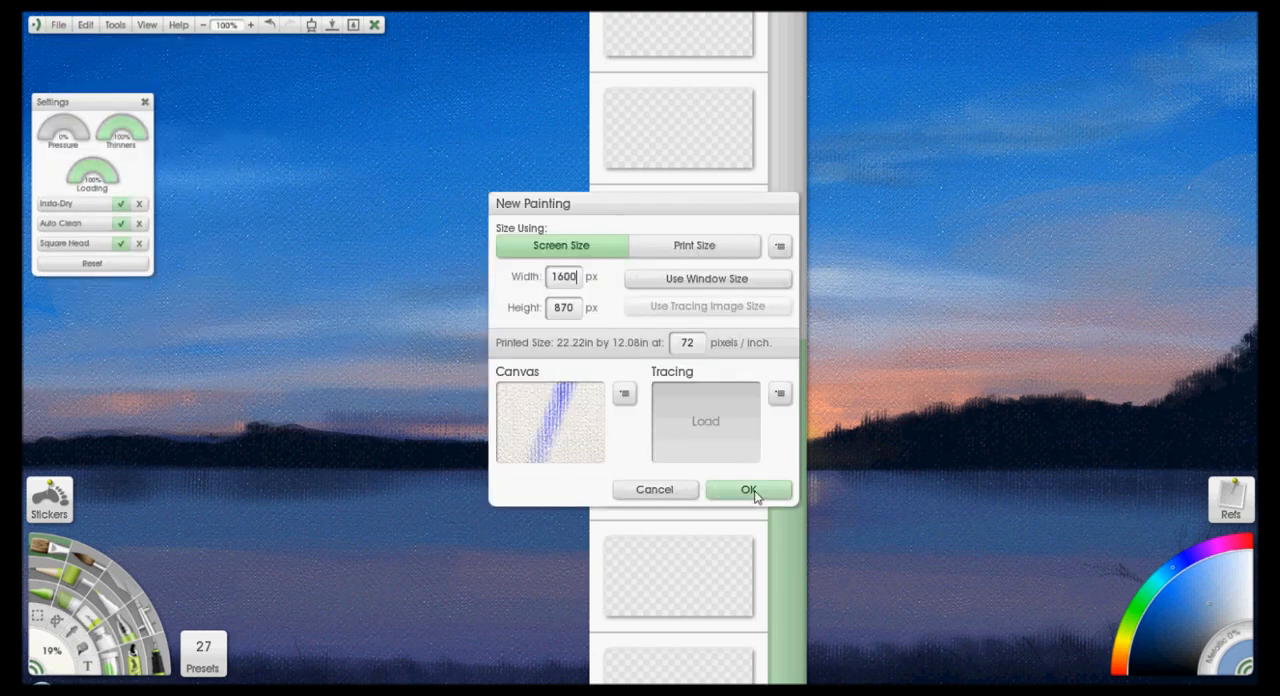
click(749, 490)
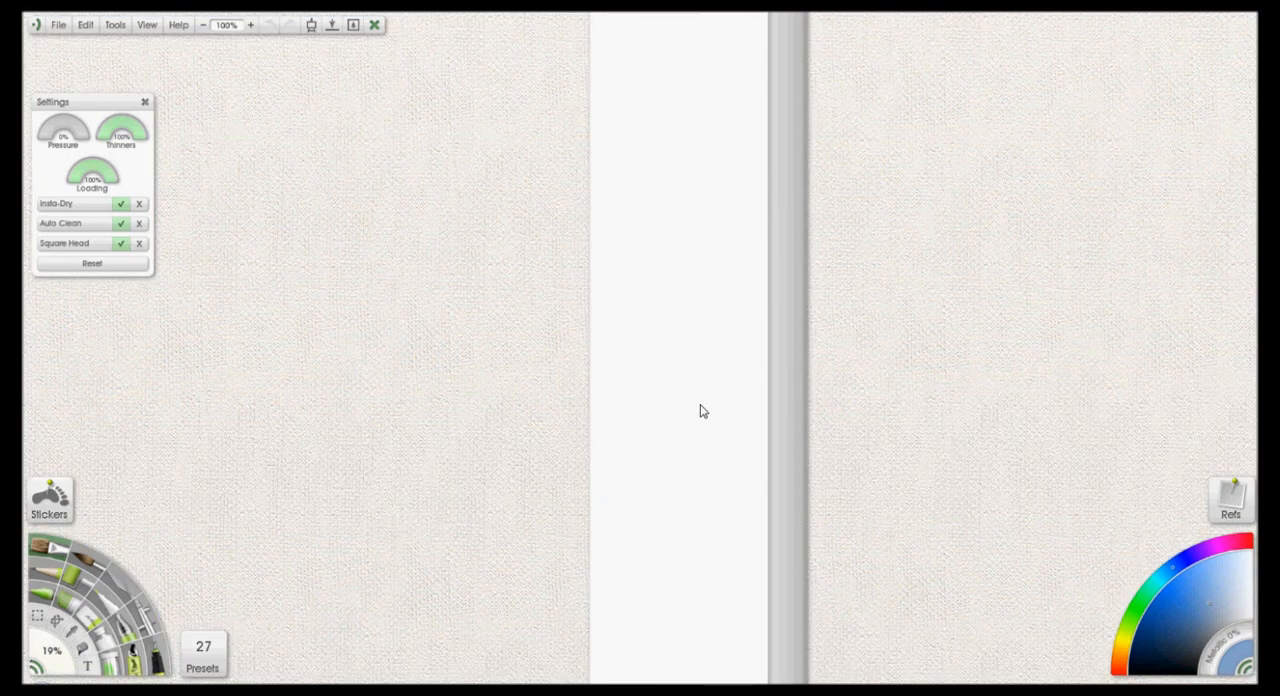
mouse_move(687, 384)
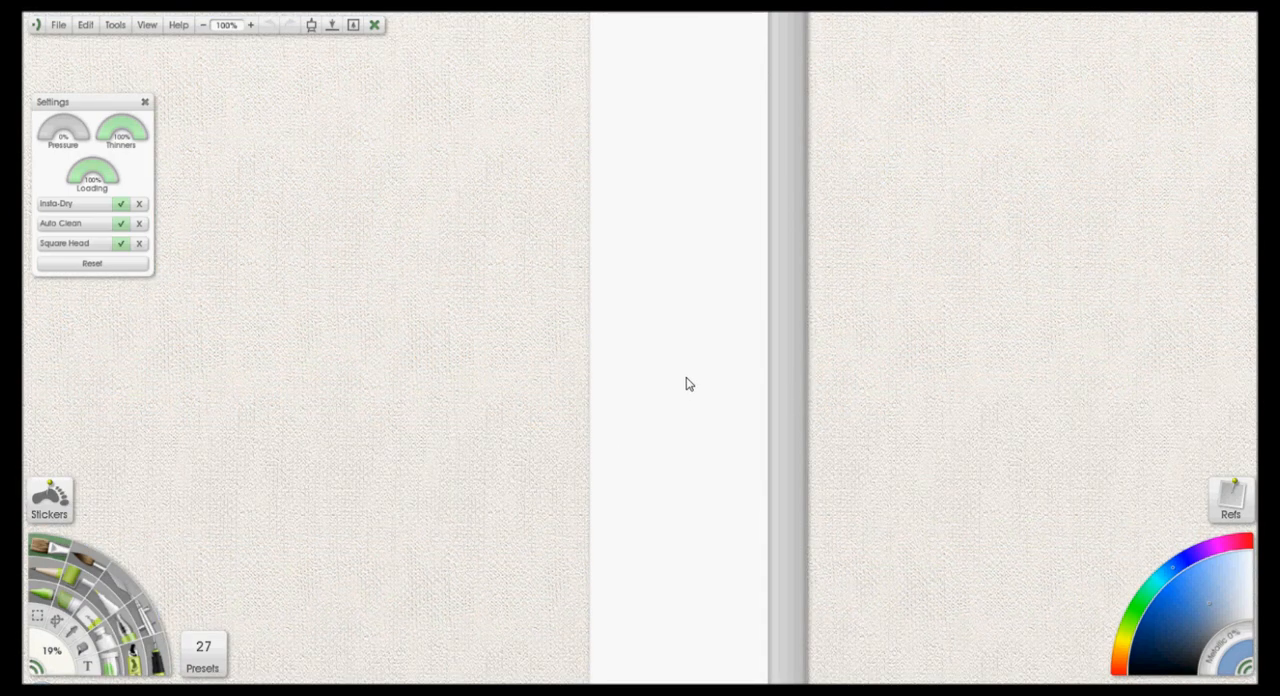
mouse_move(681, 137)
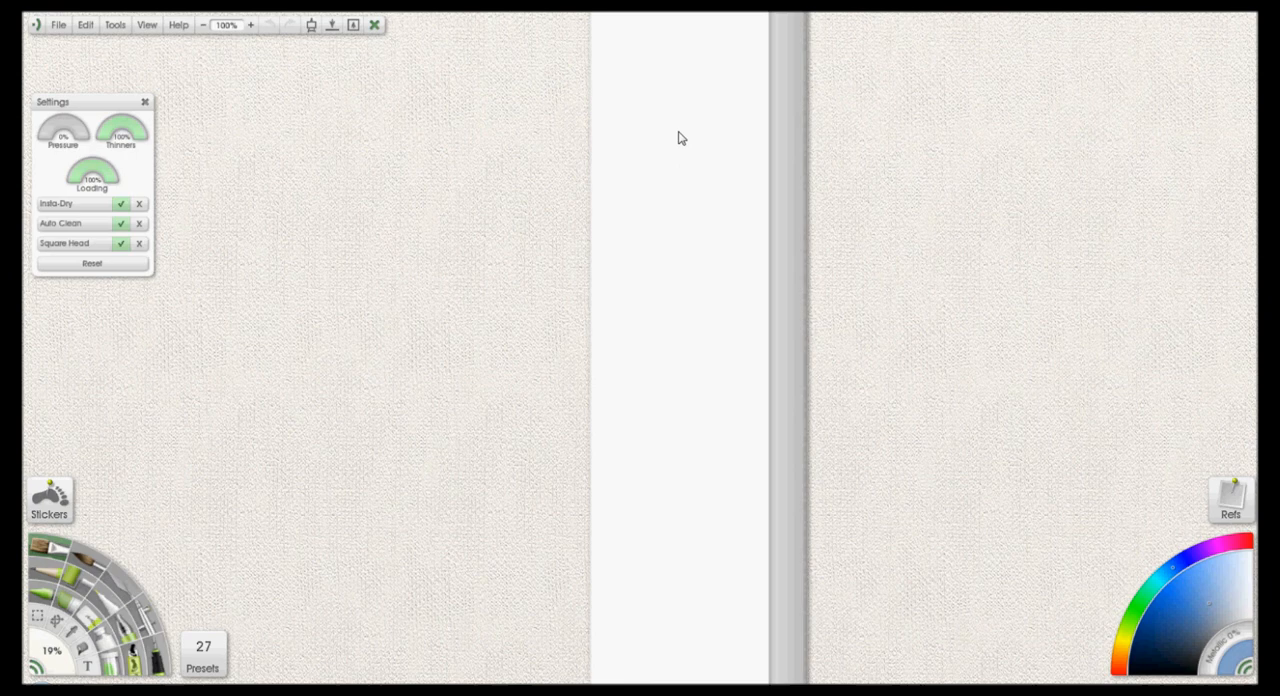
mouse_move(665, 202)
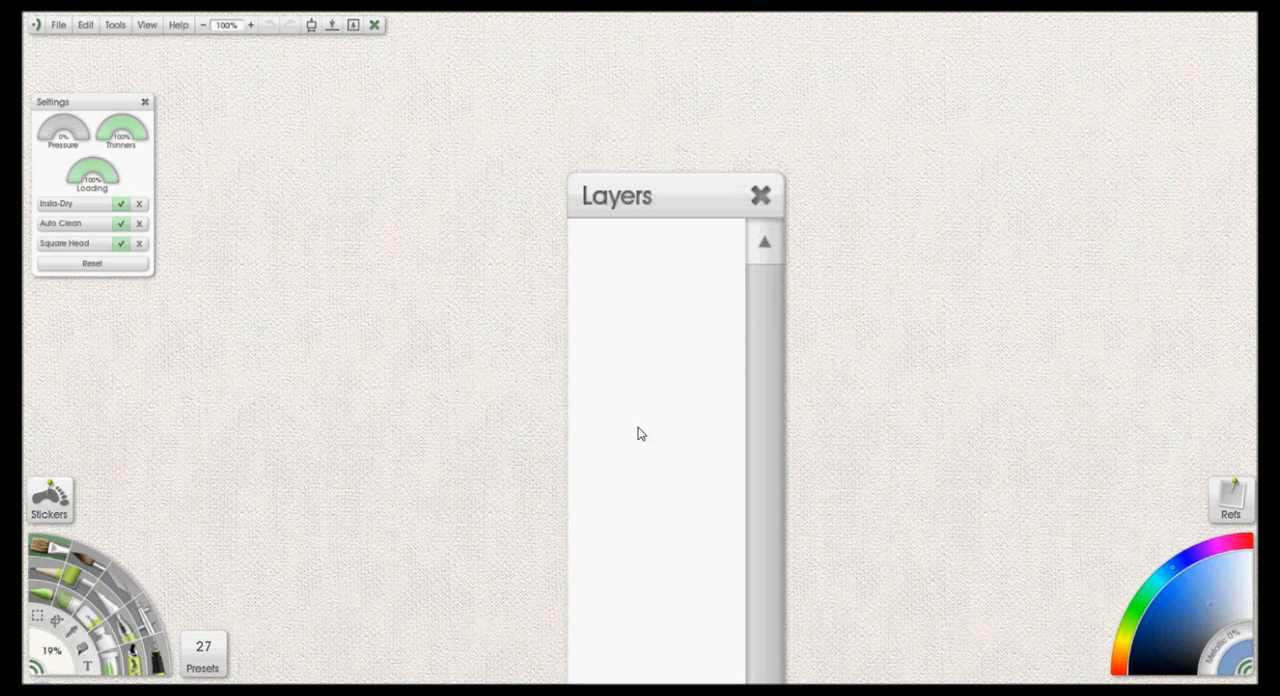
mouse_move(688, 205)
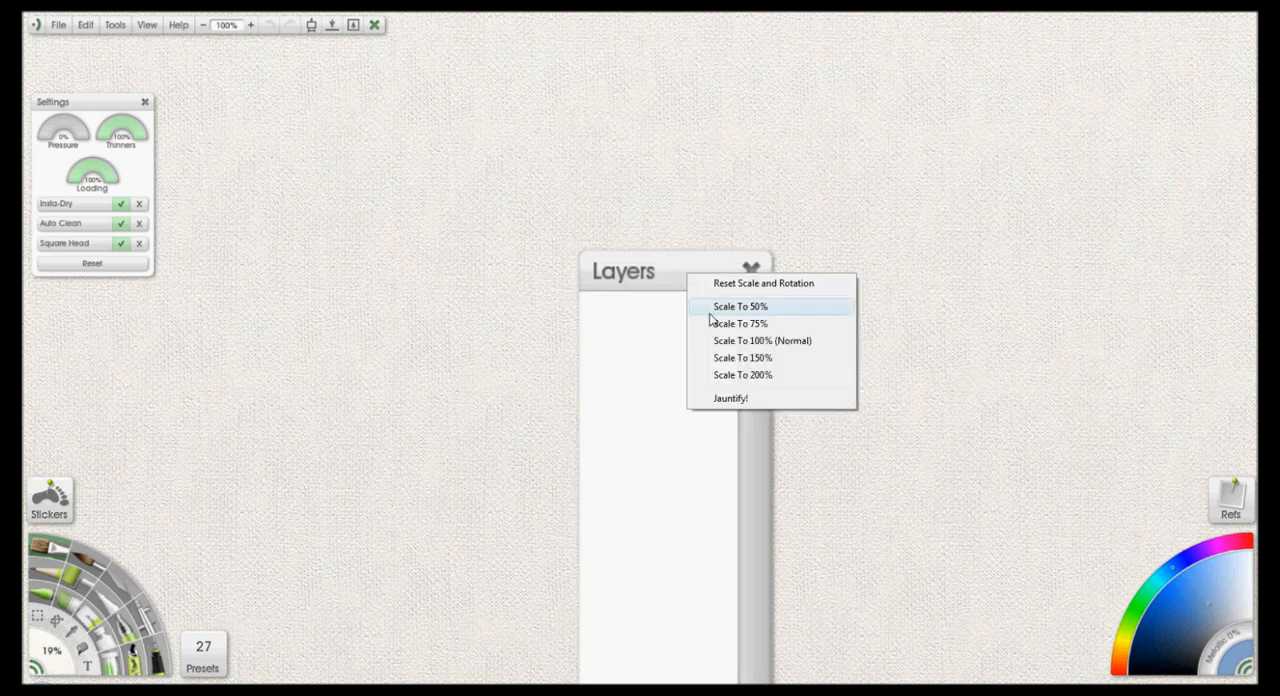
Scale the Layers panel to 50% and dock it in the top-right corner.
click(740, 306)
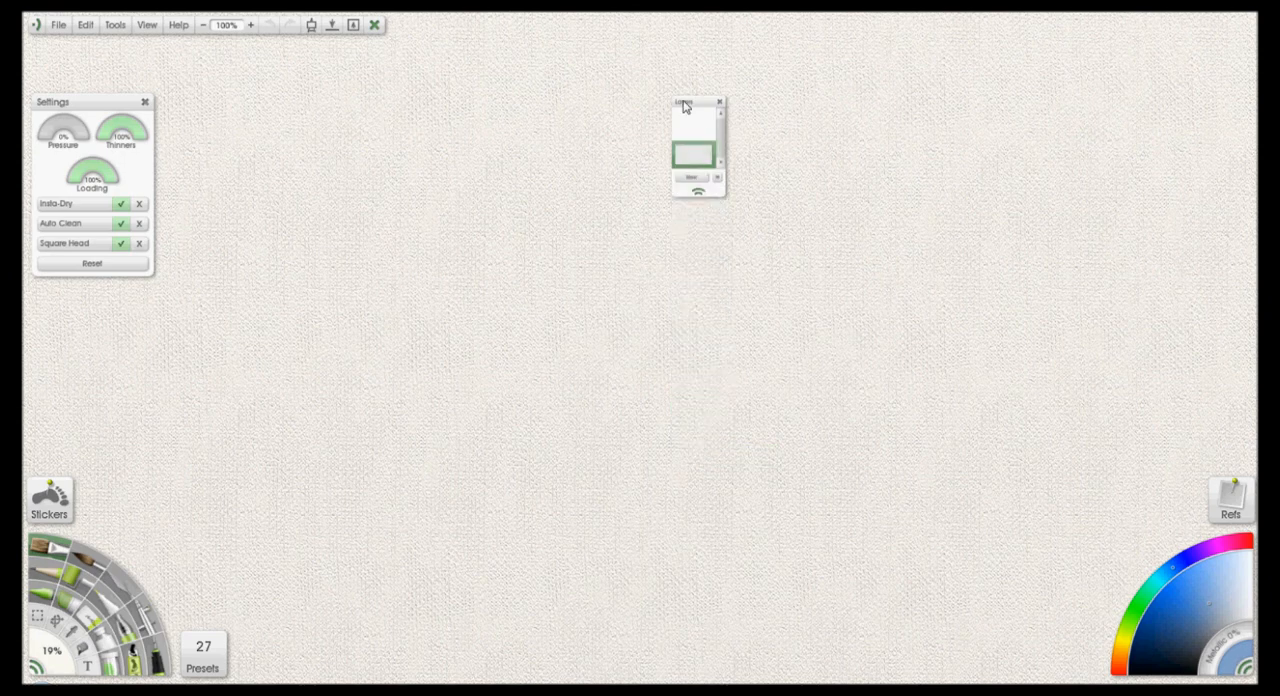
drag(683, 104, 668, 56)
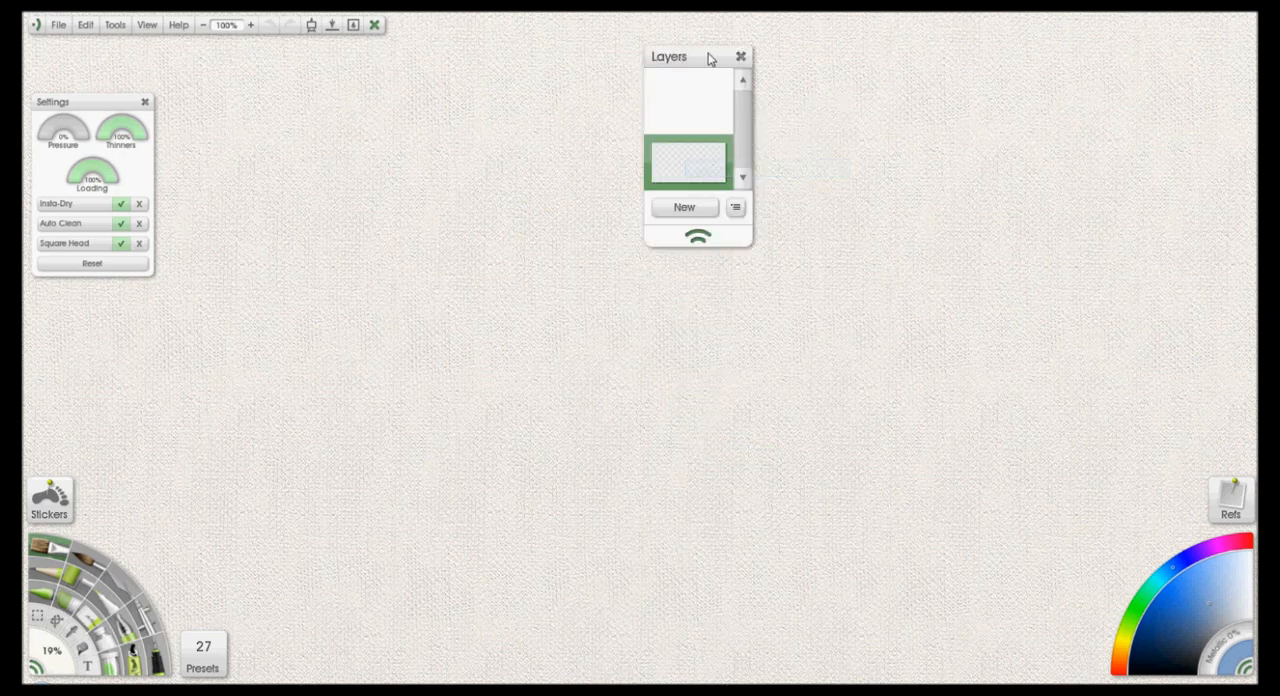
drag(668, 56, 1142, 42)
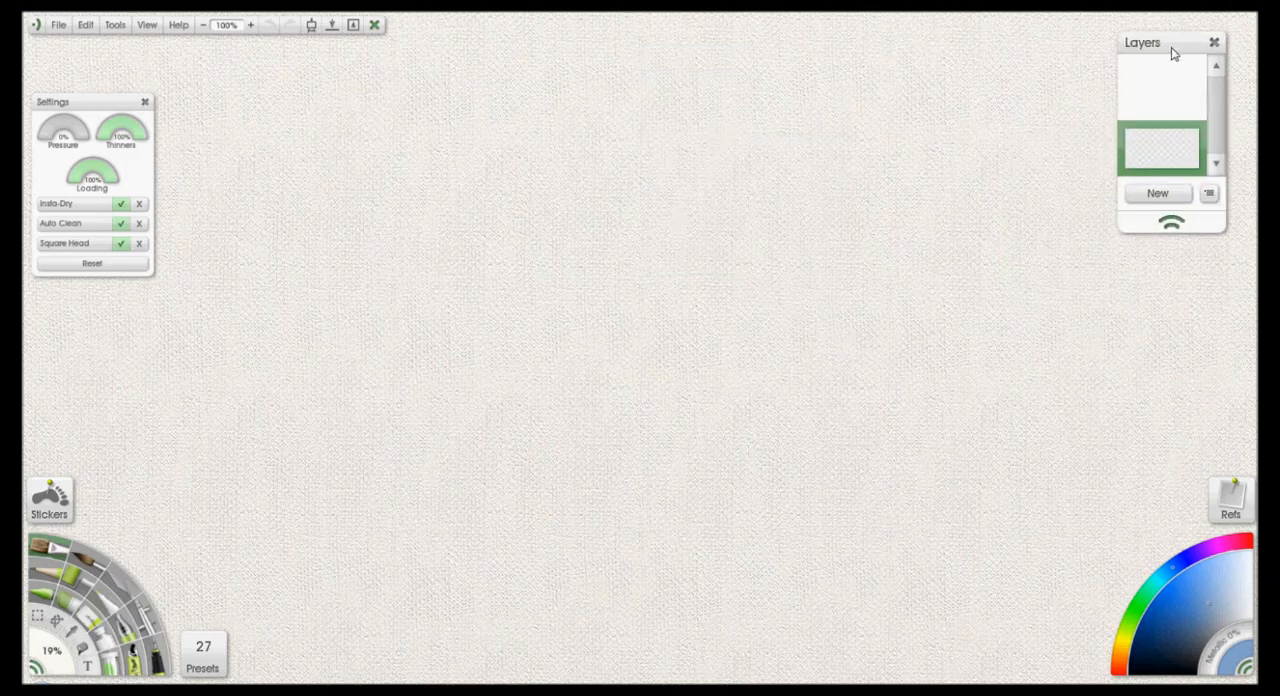